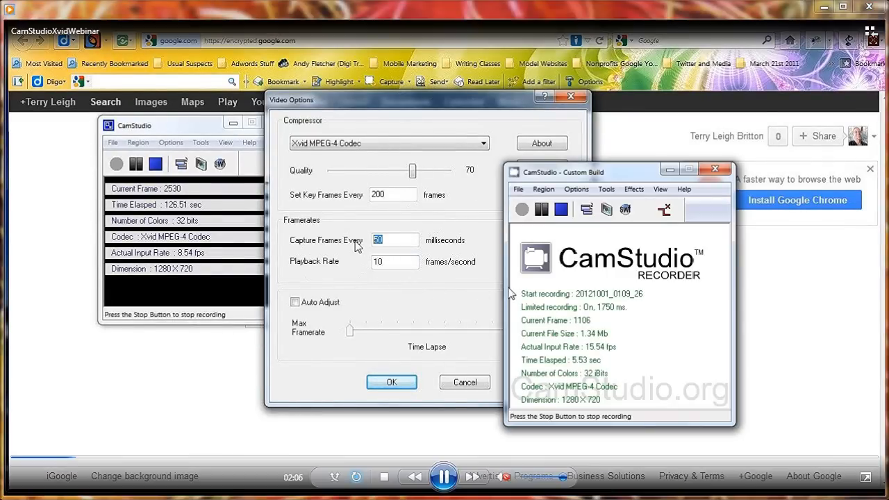
Enter 100 milliseconds as the Capture Frames Every interval in Video Options
text(100)
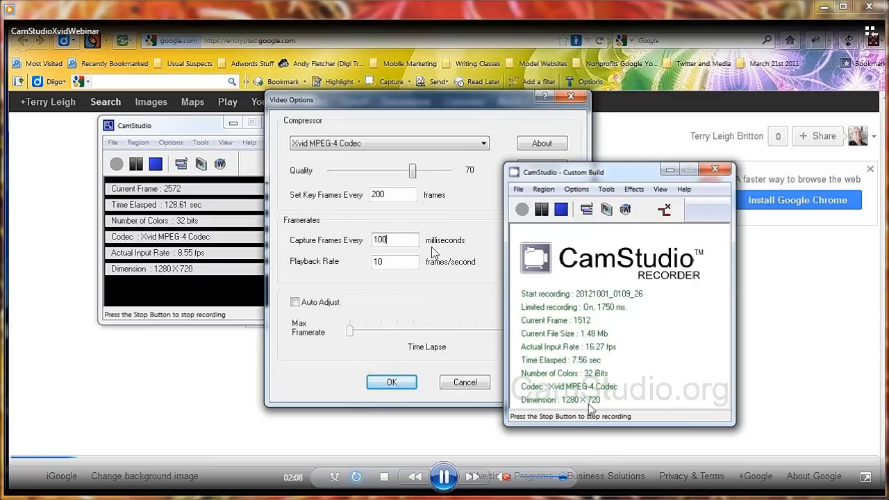
mouse_move(408, 290)
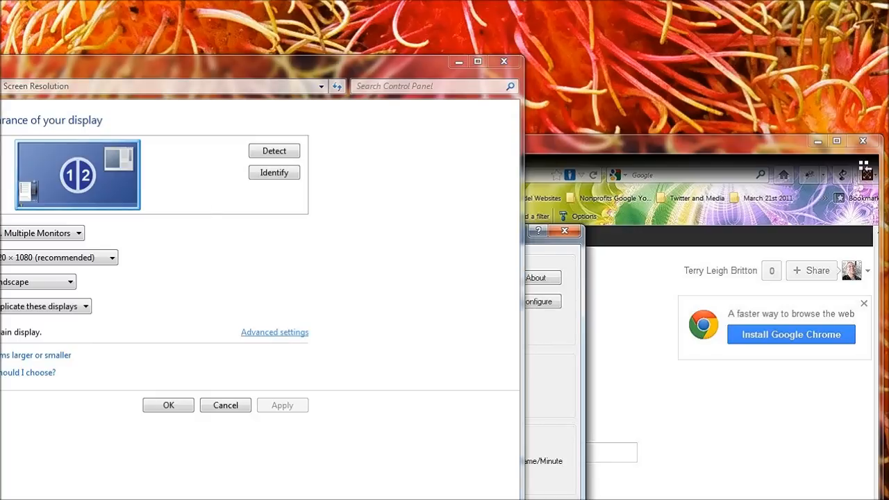
Check the Monitor settings show True Color (32 bit) at 60 Hz, then cancel without changes
click(275, 331)
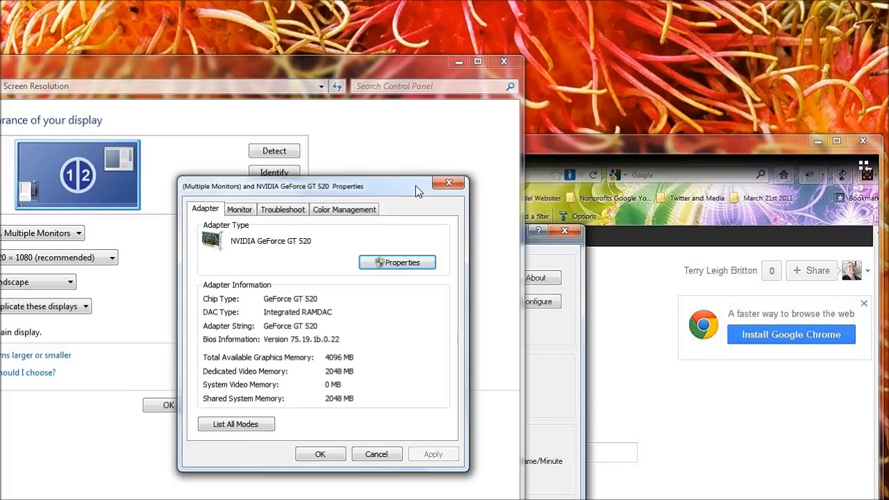
click(239, 208)
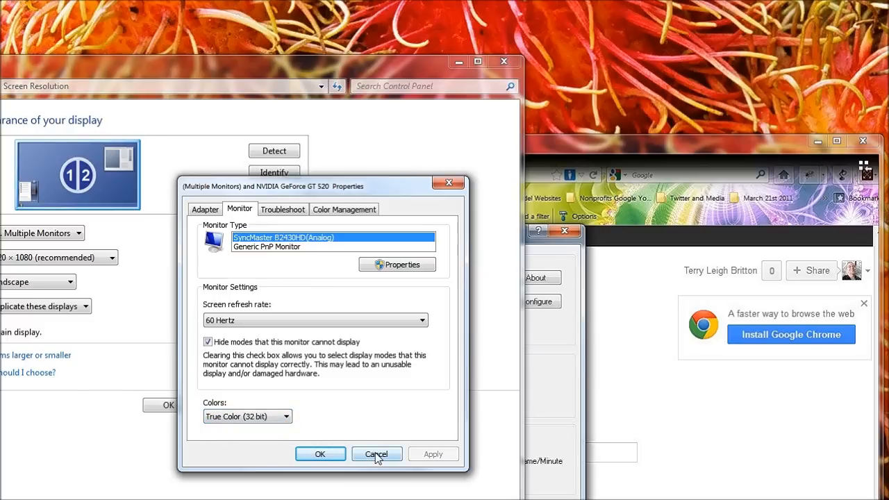
click(376, 453)
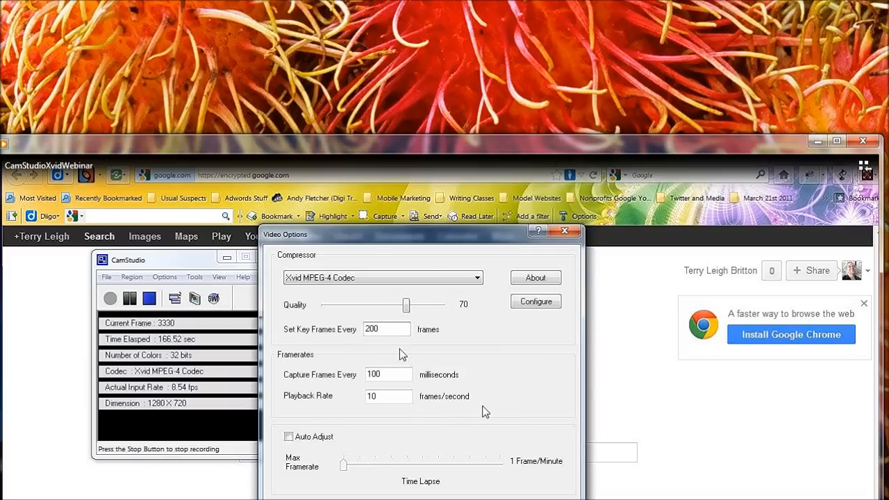
Enter 100 for Set Key Frames Every, then bring up the custom build's Video Options
text(100)
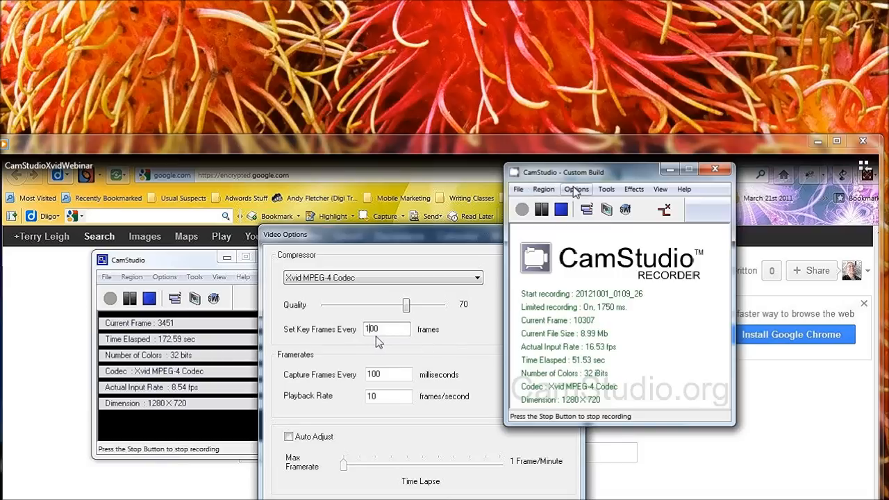
click(575, 189)
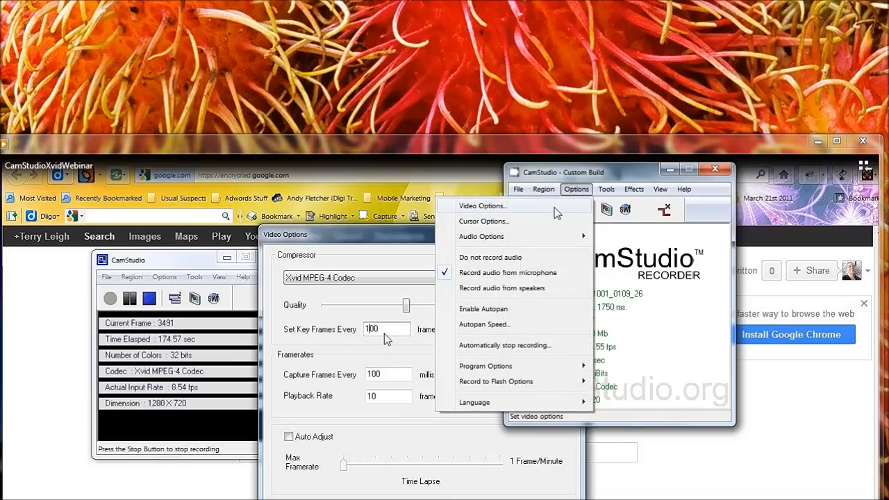
click(482, 205)
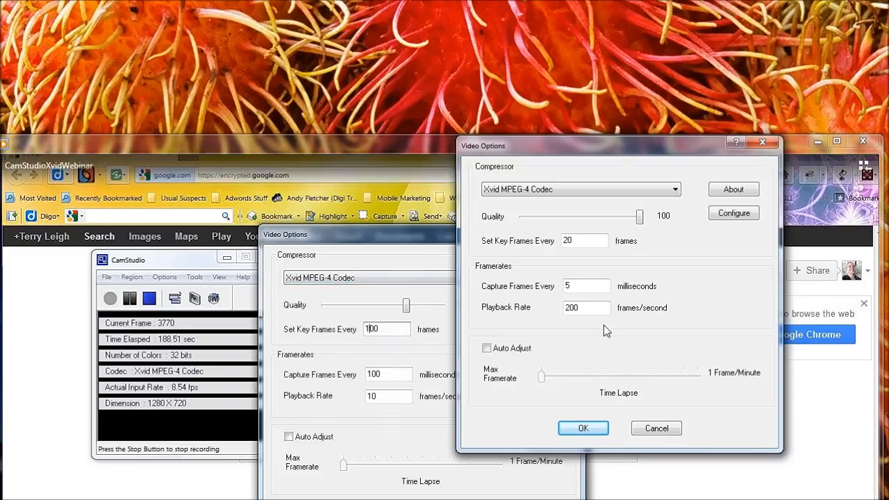
Bring up the Xvid codec's Configure window from Video Options
click(733, 212)
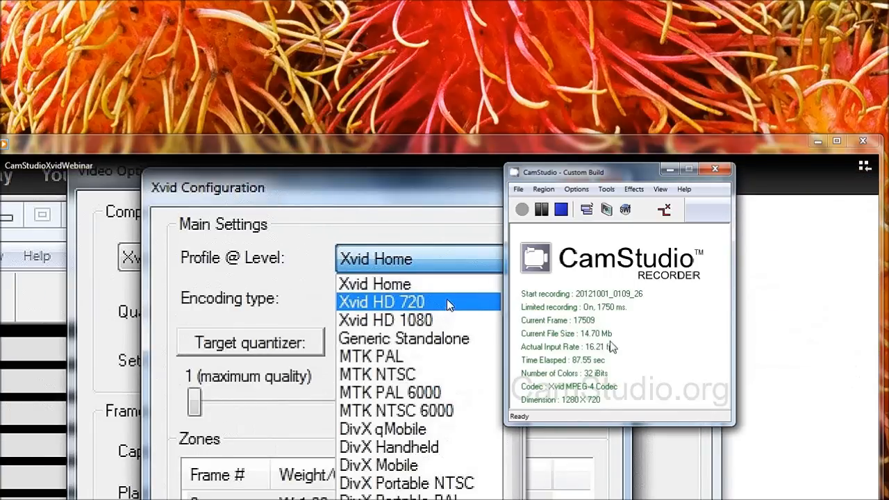
mouse_move(661, 335)
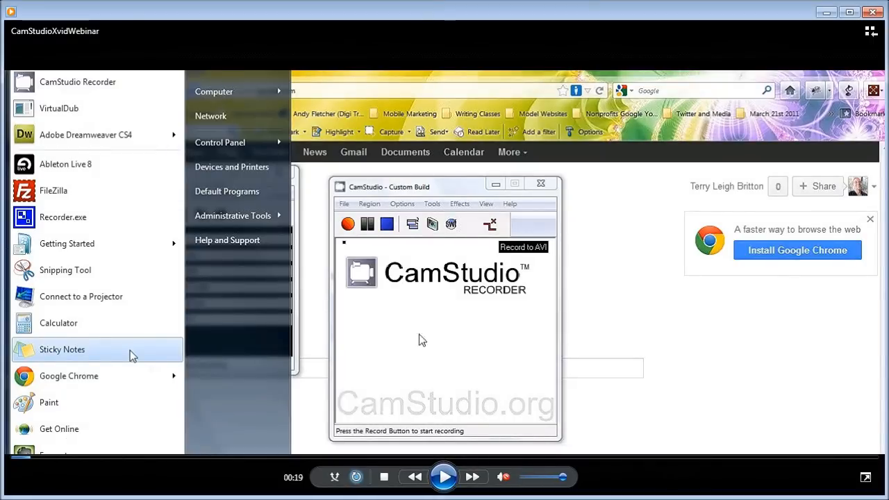
mouse_move(238, 375)
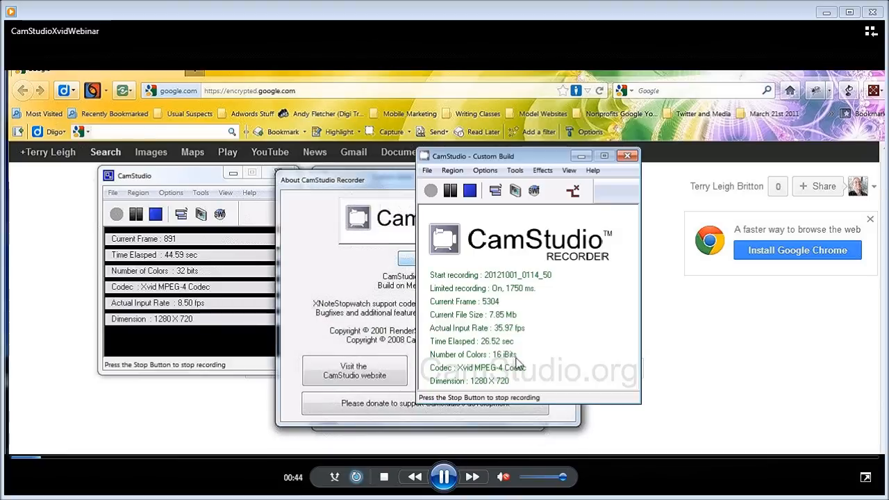
mouse_move(530, 360)
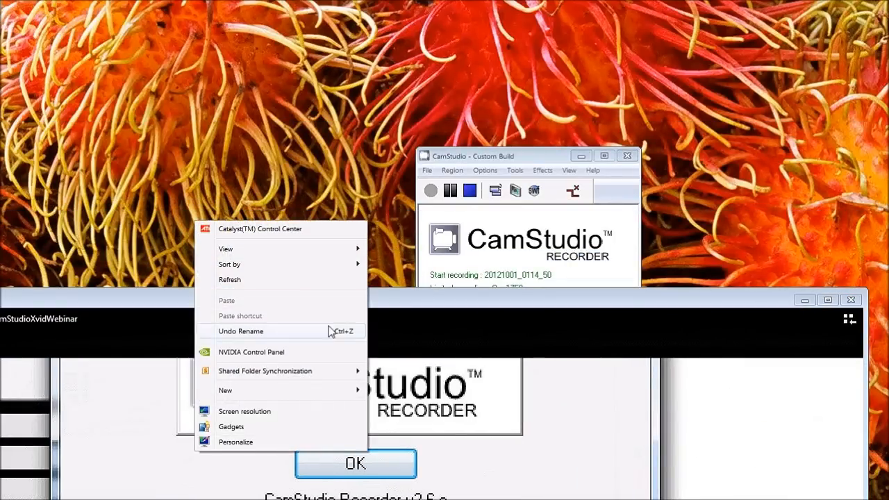
Reach the monitor's colour settings via Screen Resolution and Advanced settings
click(244, 411)
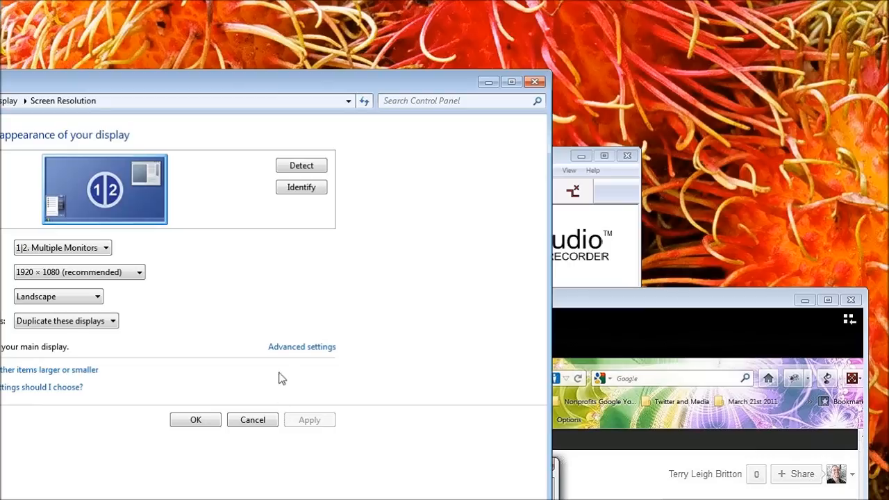
mouse_move(301, 347)
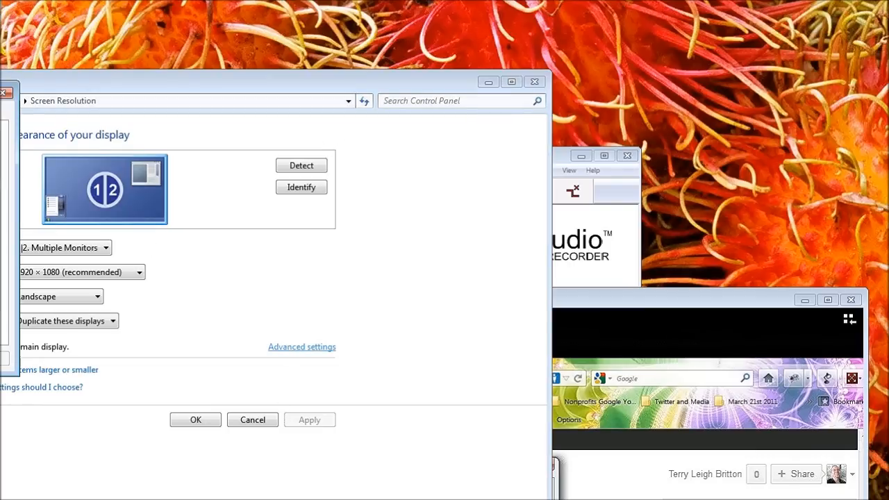
click(301, 347)
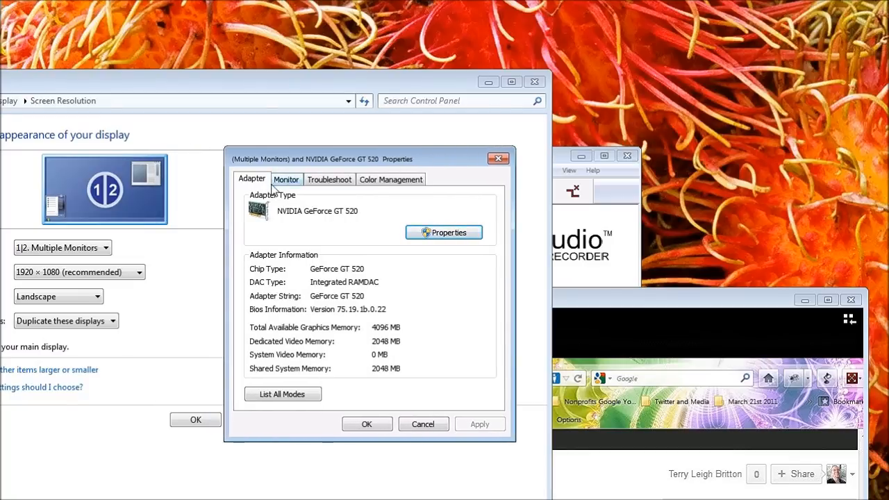
click(286, 180)
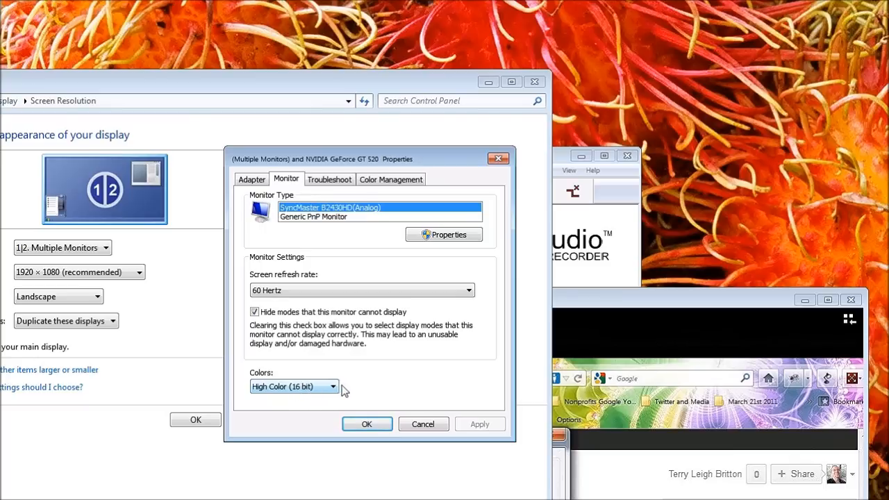
Pick High Color (16 bit) from the Colors list, then dismiss the Properties dialog
click(335, 386)
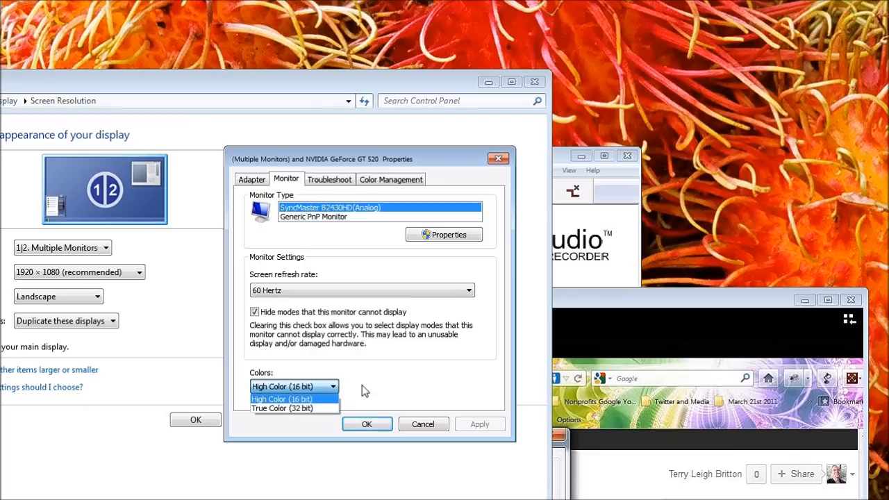
click(285, 399)
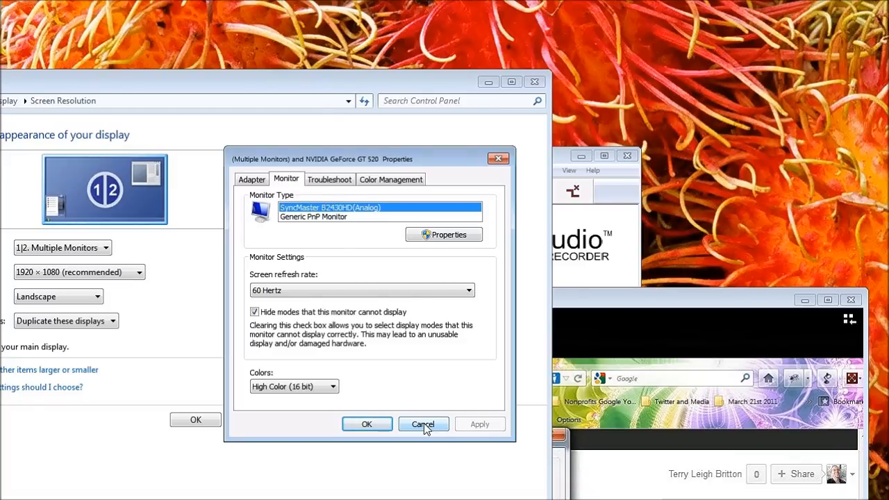
click(422, 425)
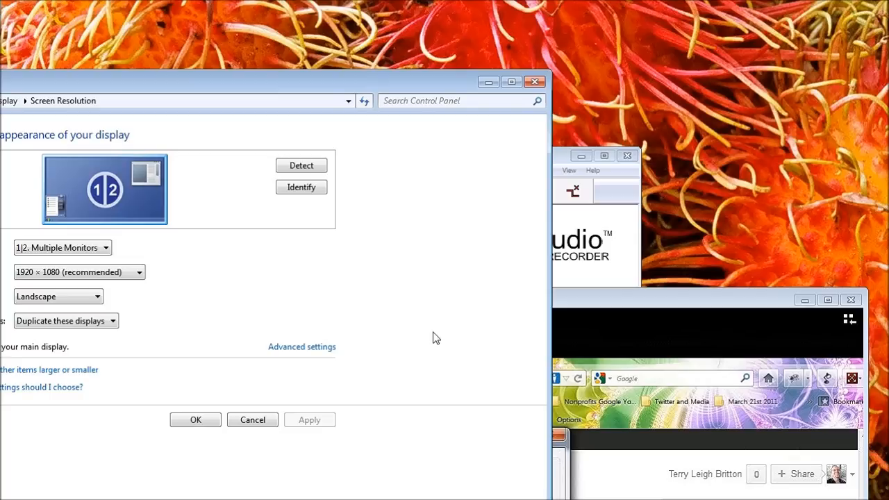
mouse_move(430, 303)
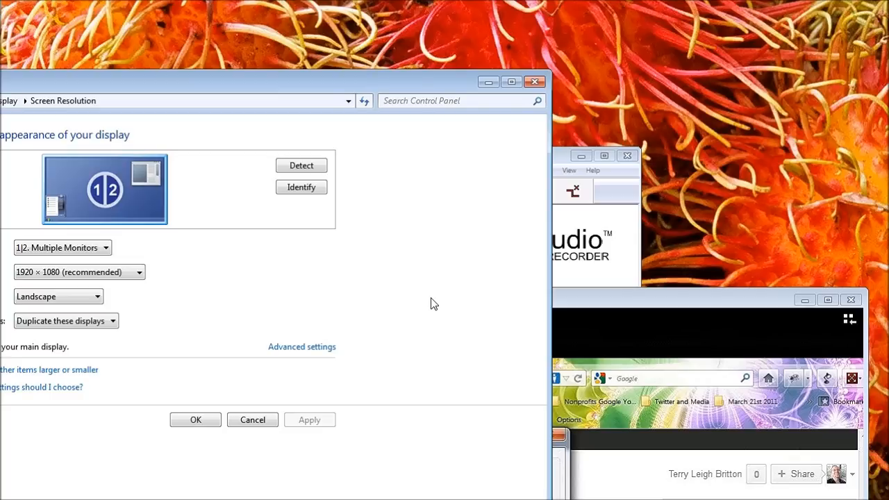
mouse_move(450, 298)
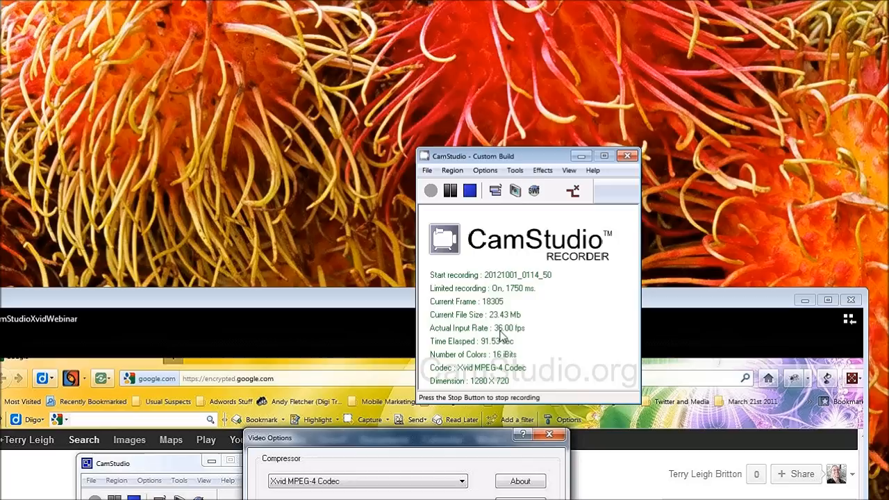
mouse_move(374, 306)
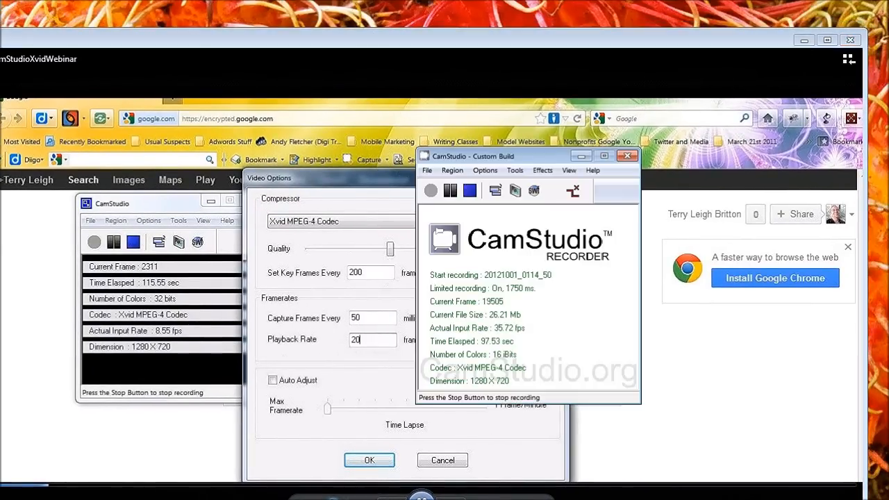
mouse_move(533, 342)
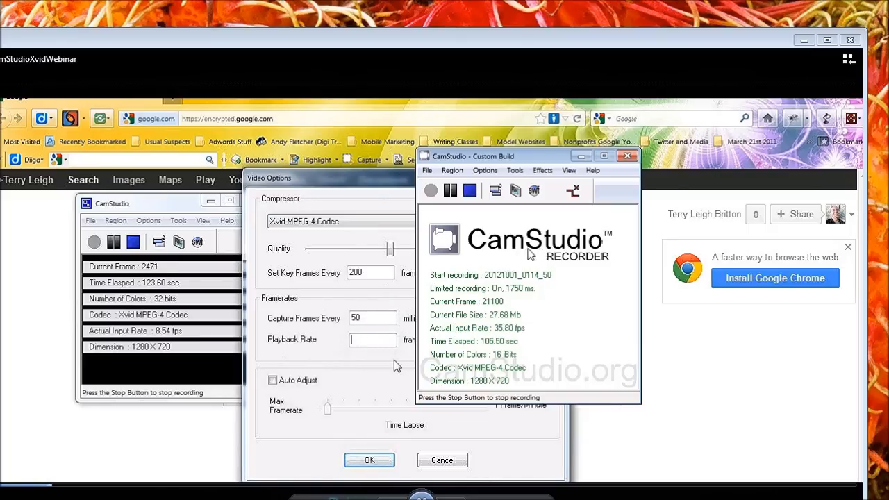
click(485, 169)
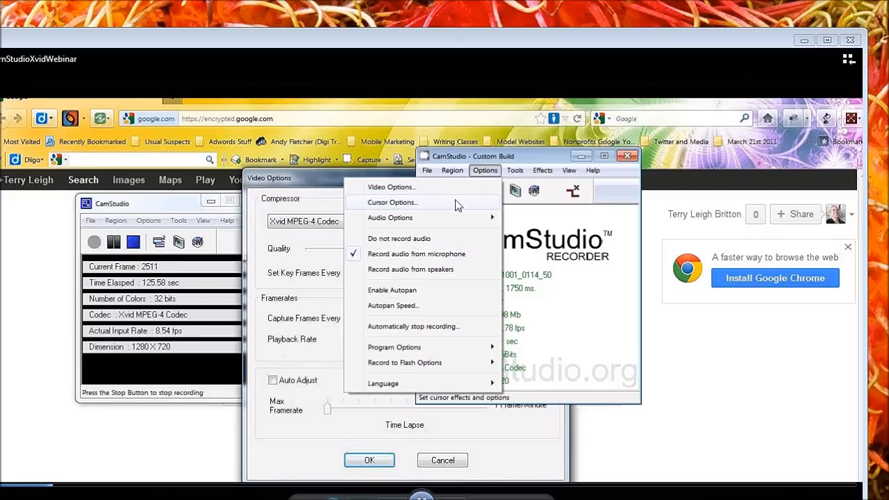
click(394, 347)
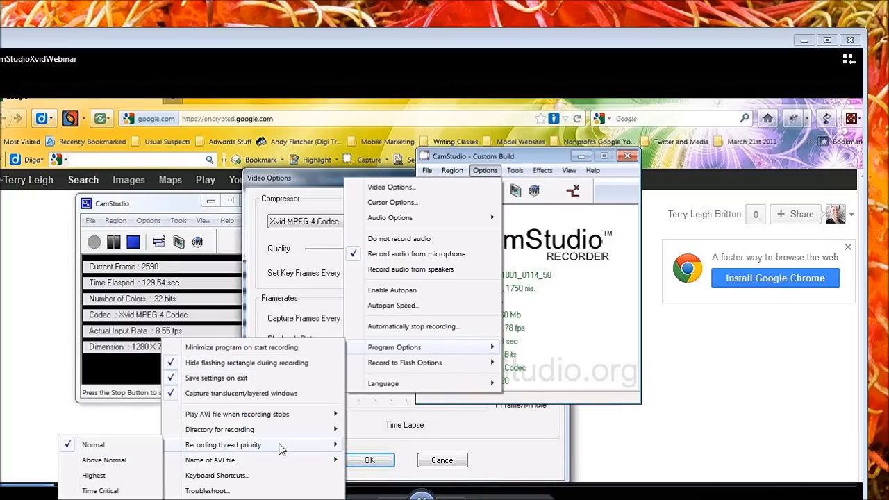
mouse_move(102, 460)
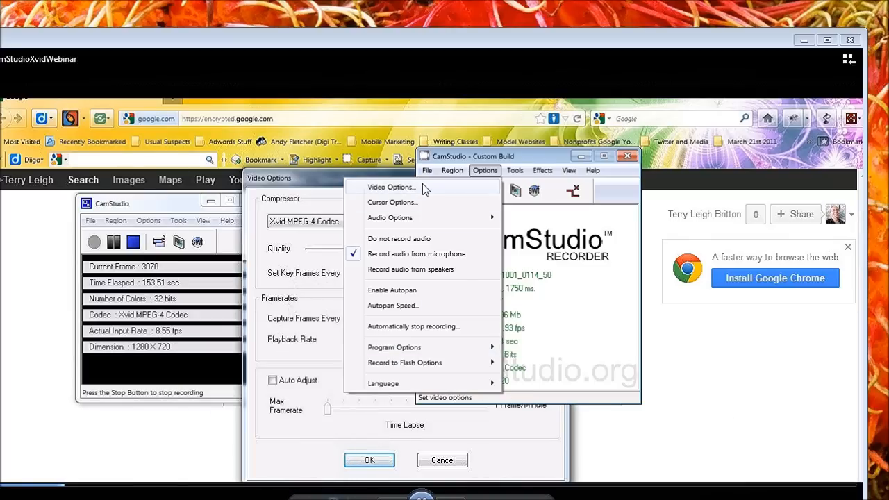
click(453, 169)
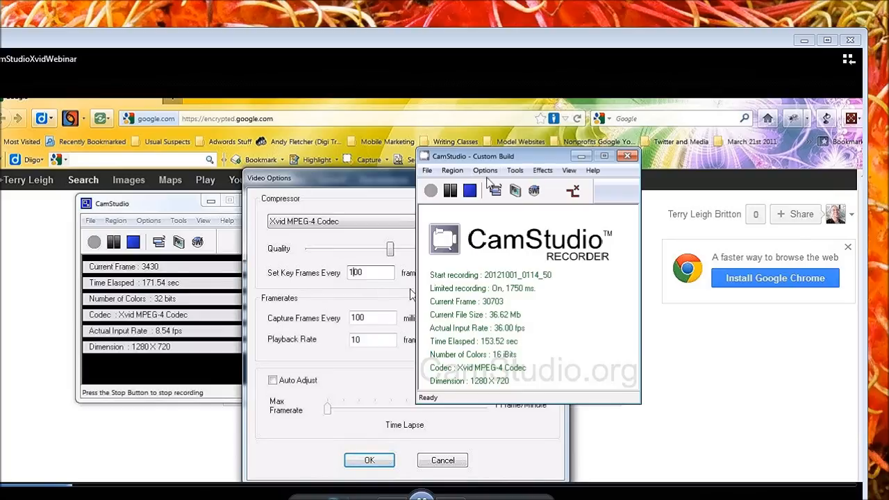
Bring up the Xvid codec configuration from Video Options while recording continues
click(484, 169)
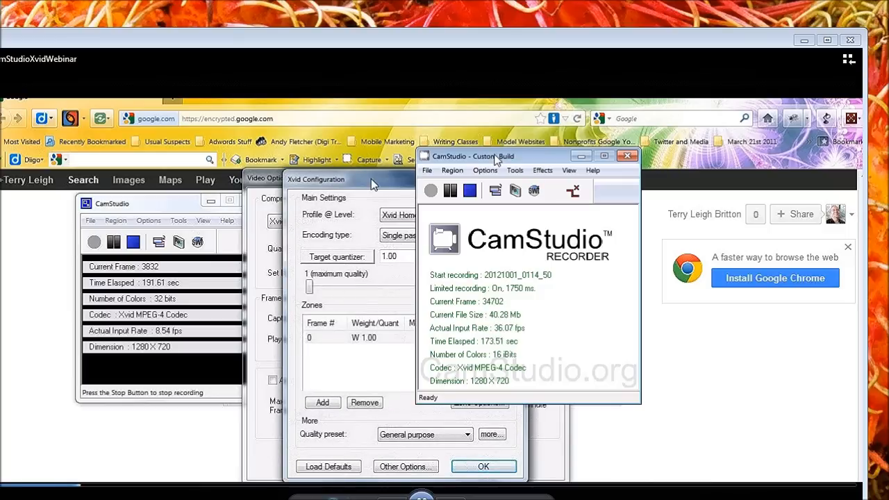
Show the Profile @ Level list with presets like Xvid HD 720
drag(316, 179, 340, 189)
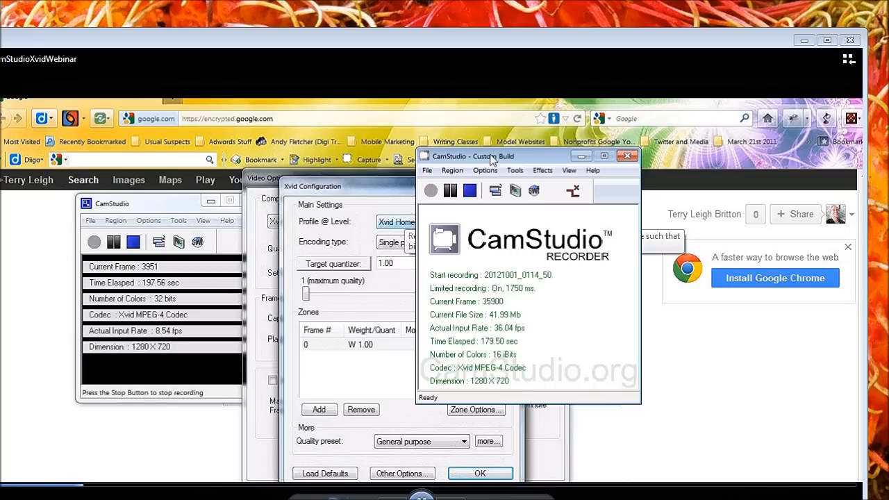
click(396, 222)
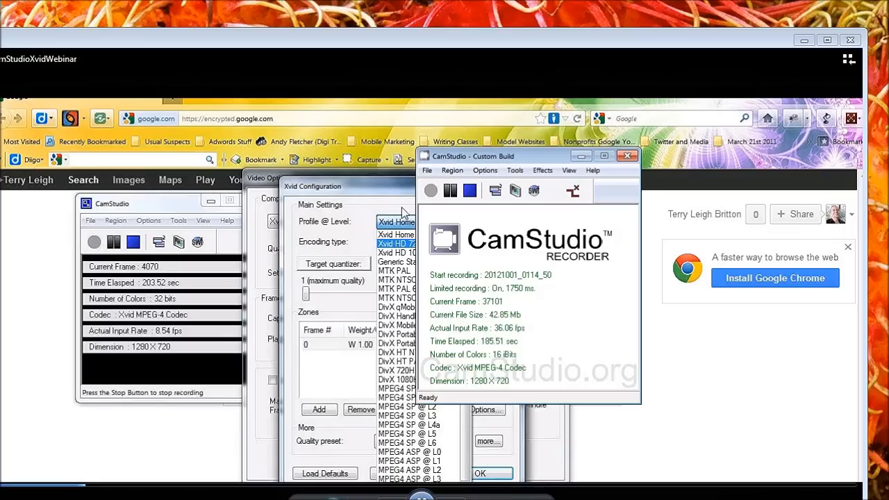
mouse_move(464, 369)
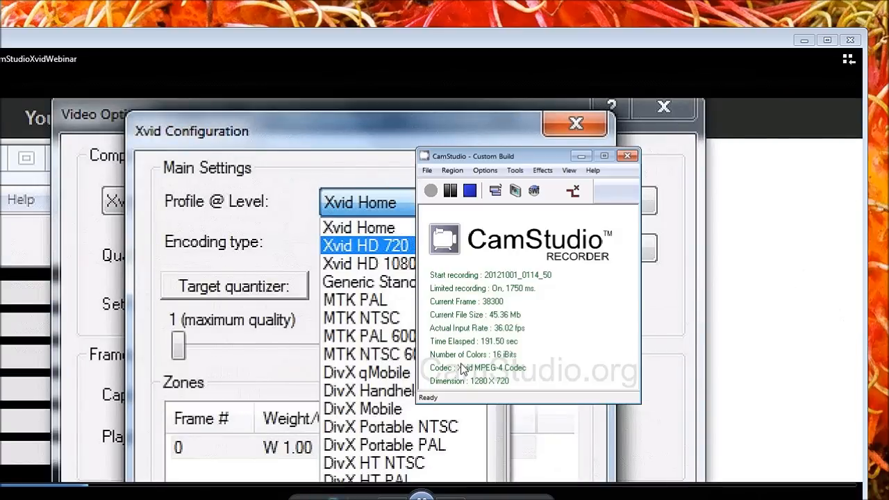
mouse_move(478, 223)
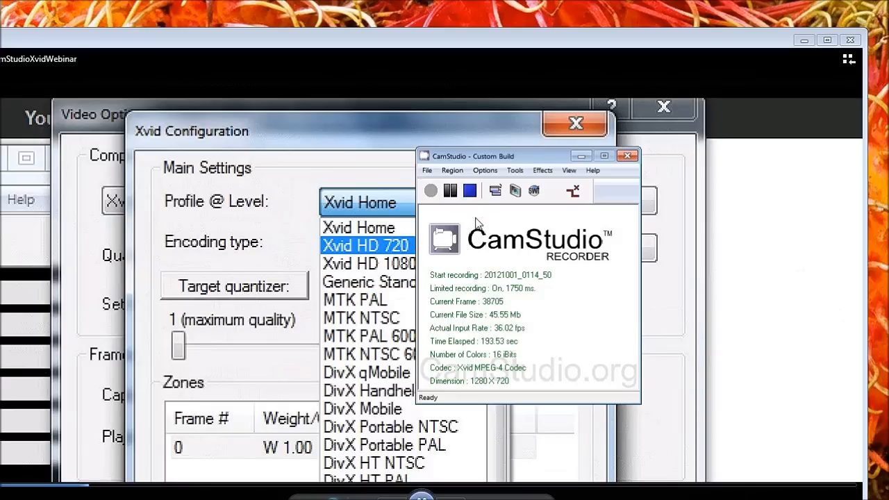